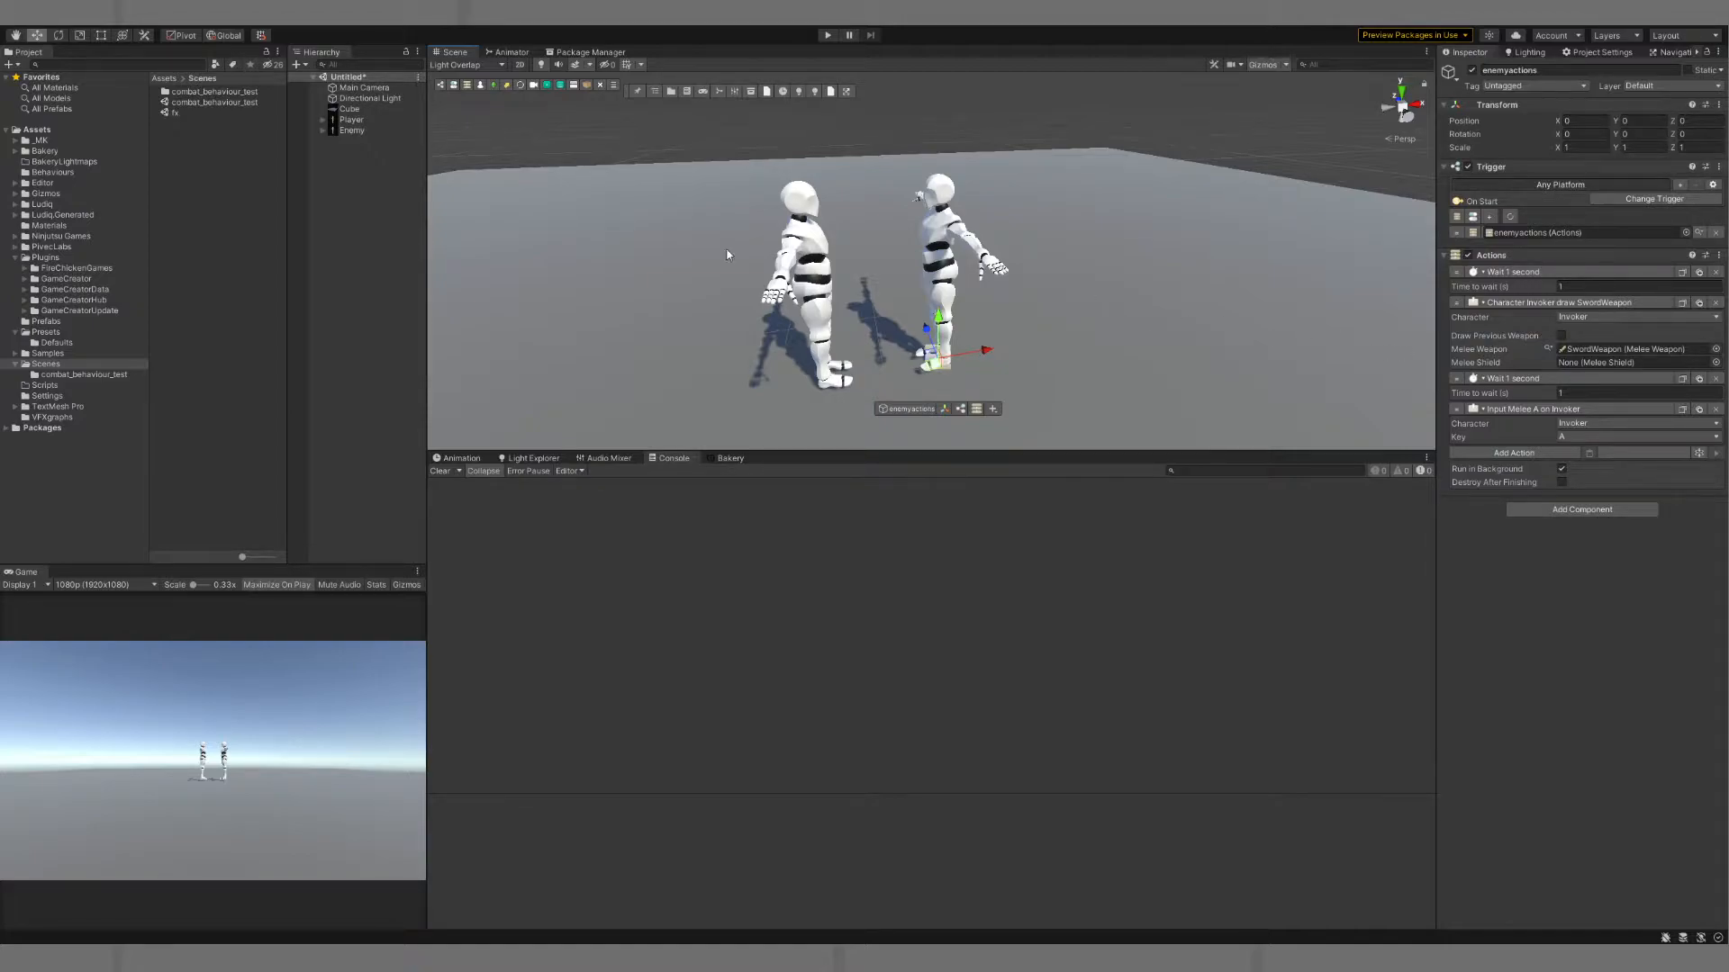
Review the Player and Enemy components, then run the scene in Play mode
click(353, 119)
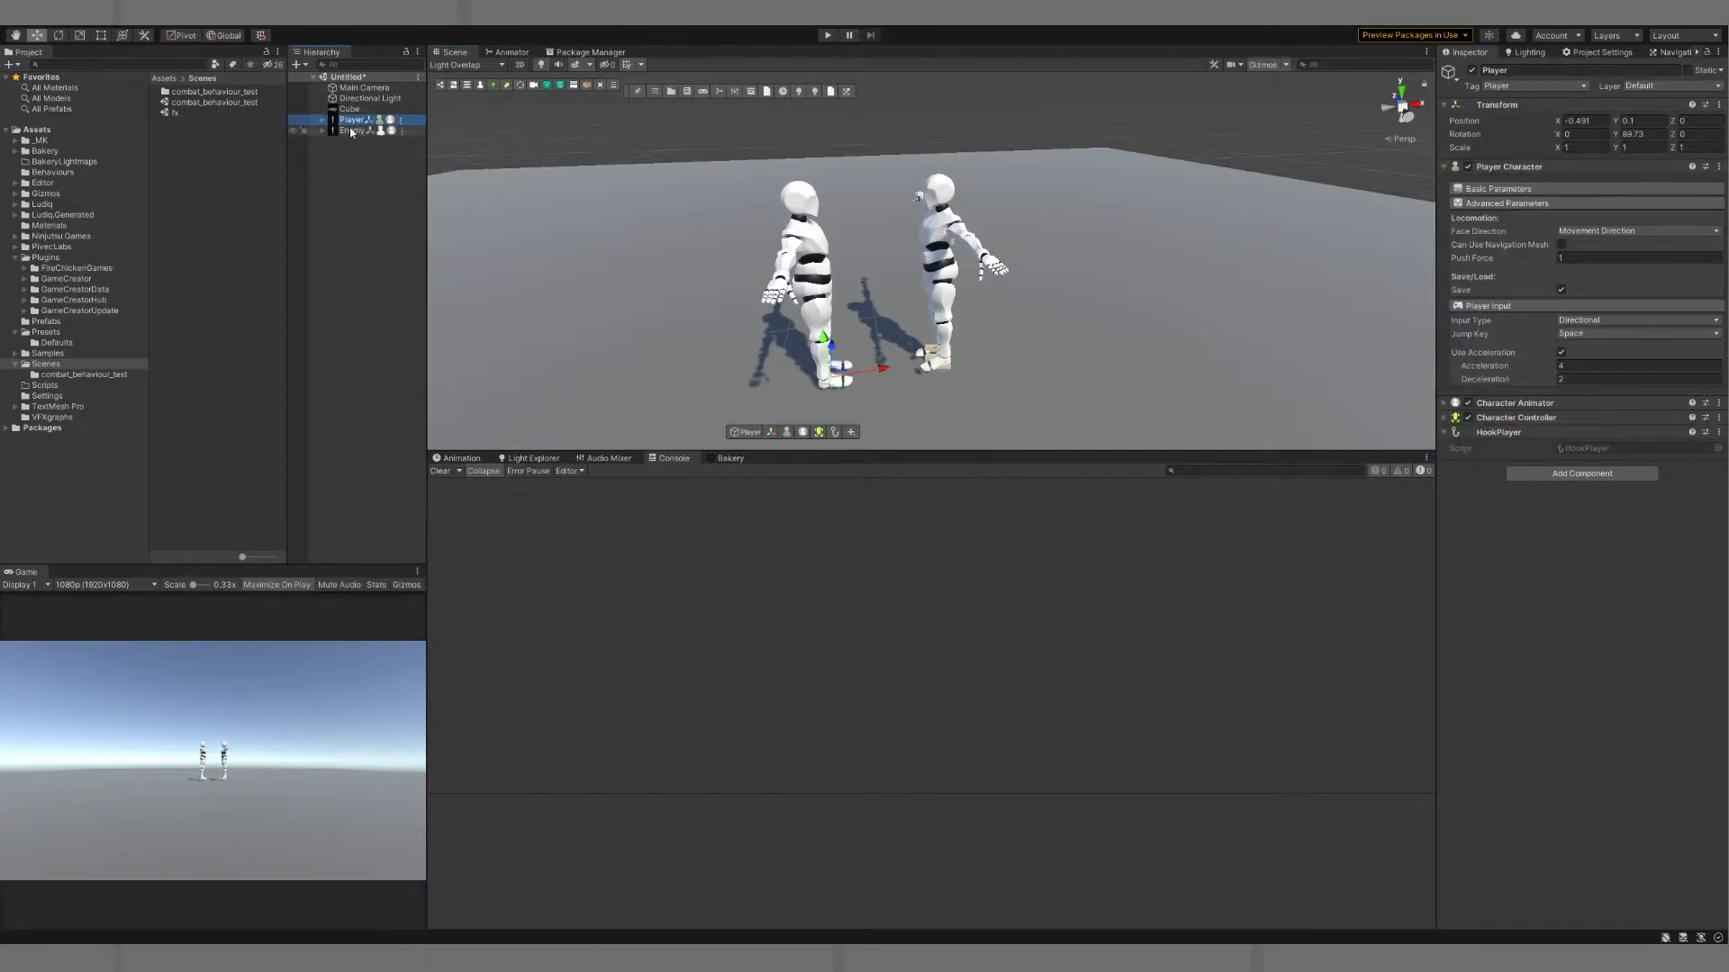
click(354, 129)
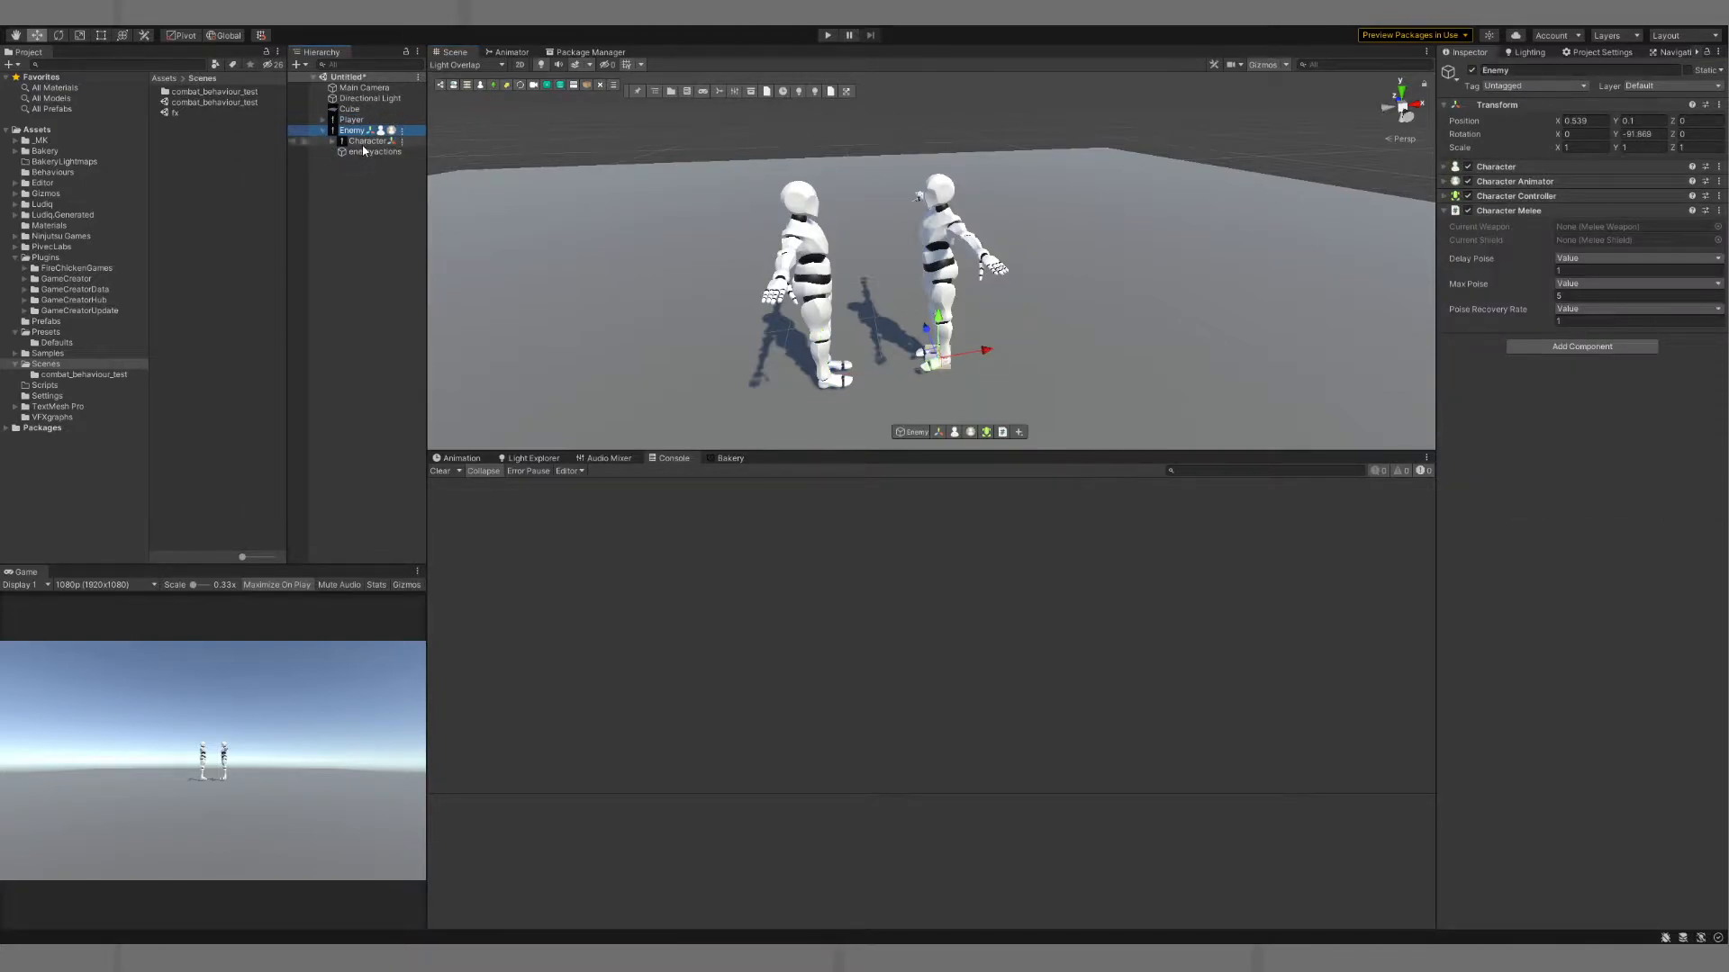
click(374, 151)
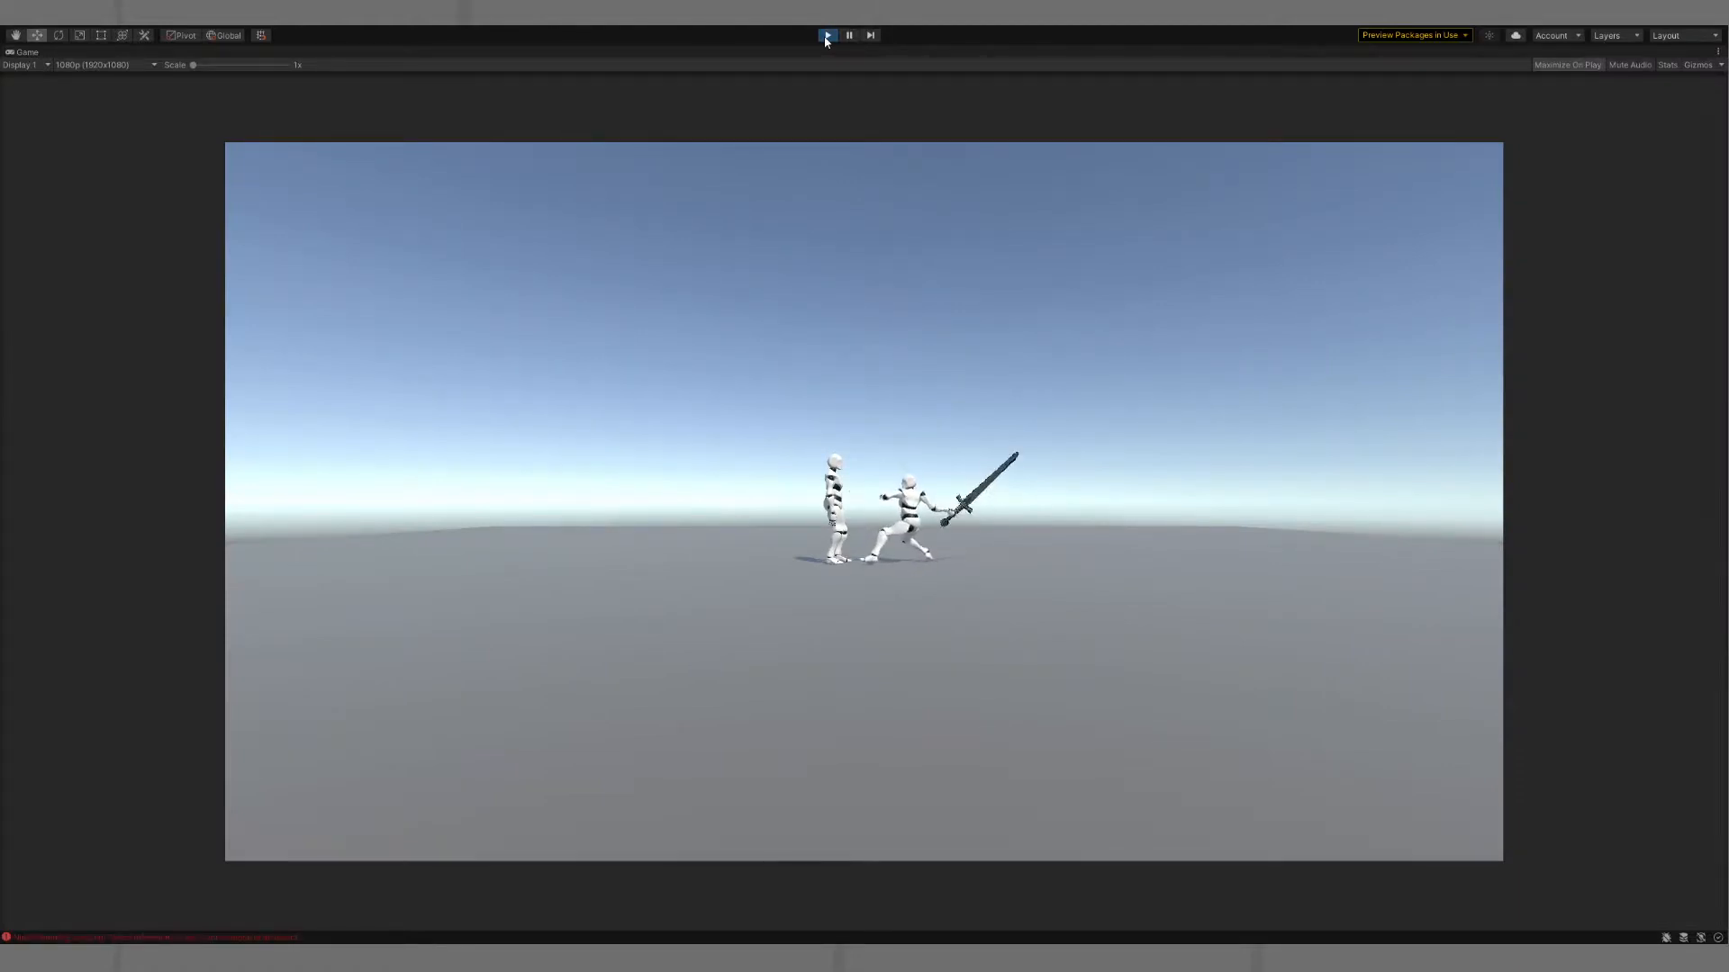
Stop Play mode, replay the scene to watch the enemy's sword attack, then stop again
click(827, 34)
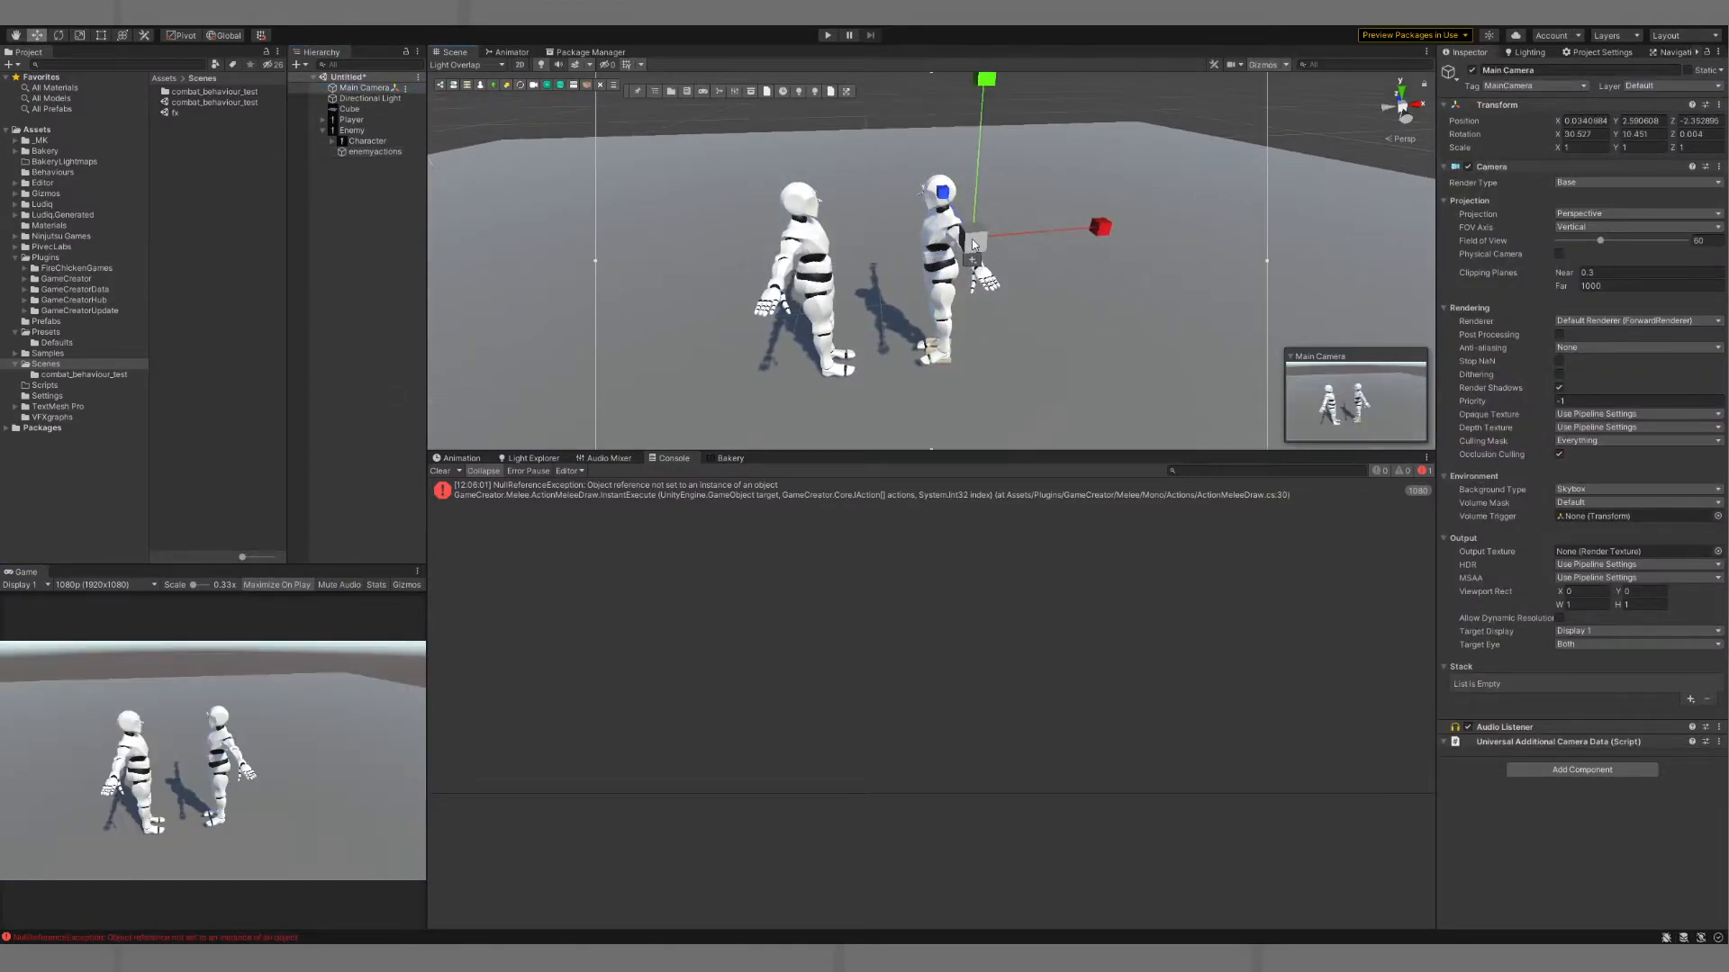
click(827, 35)
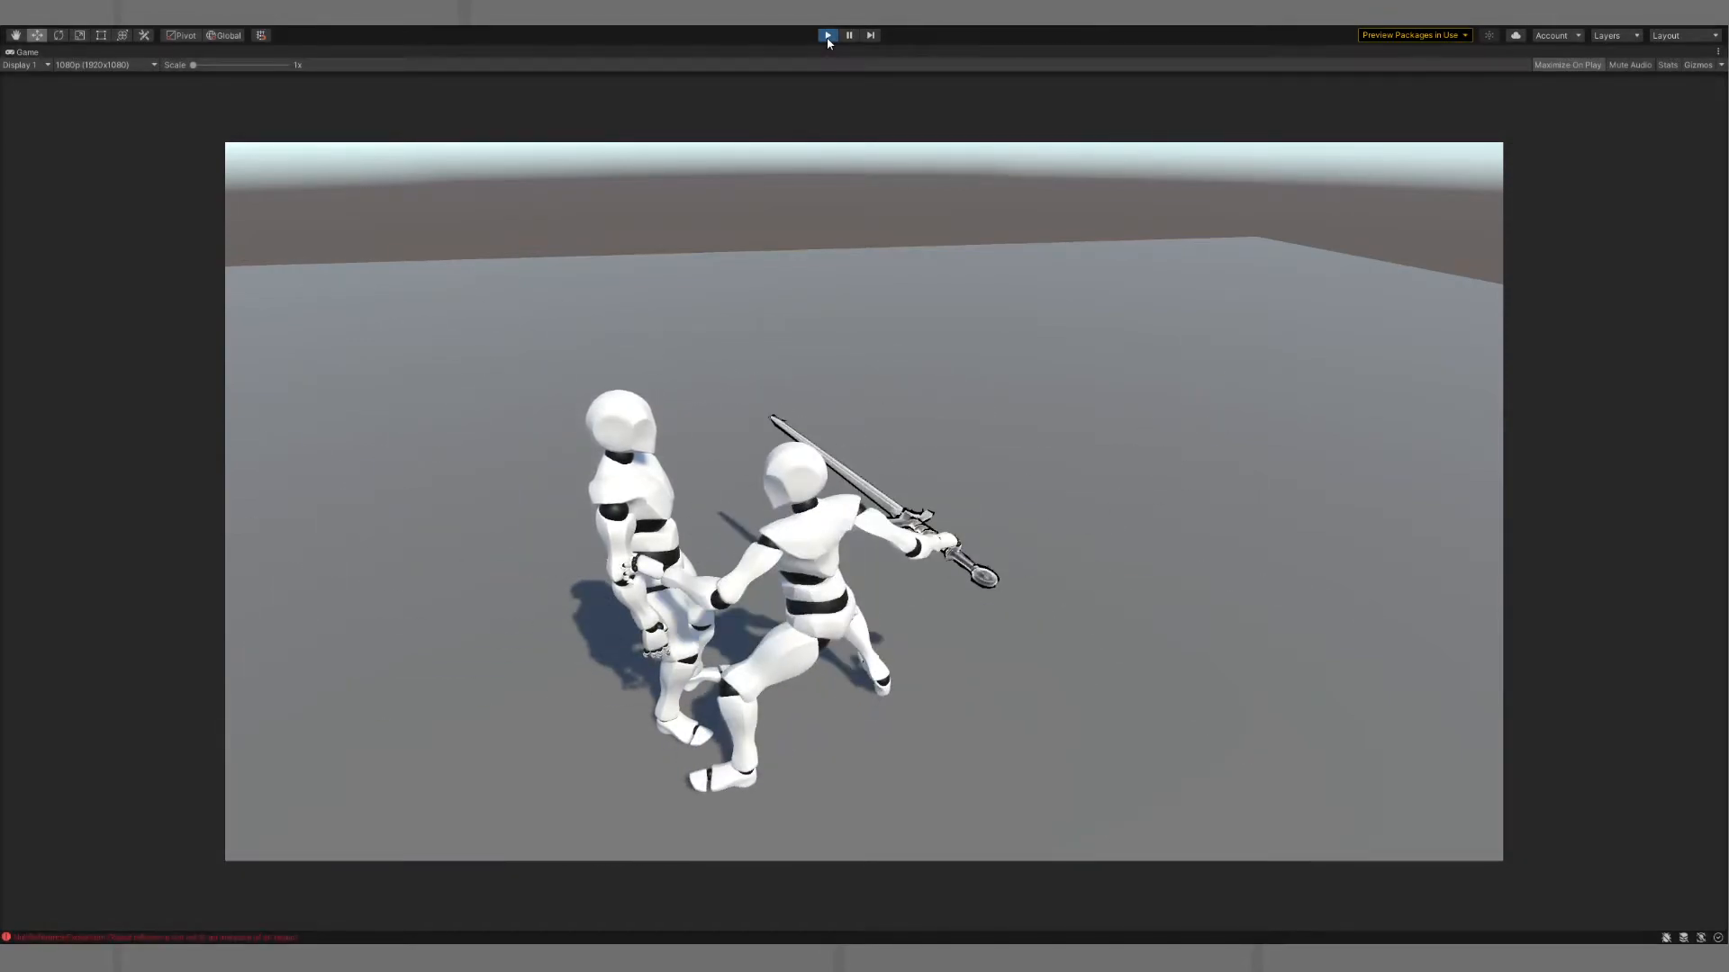
click(826, 34)
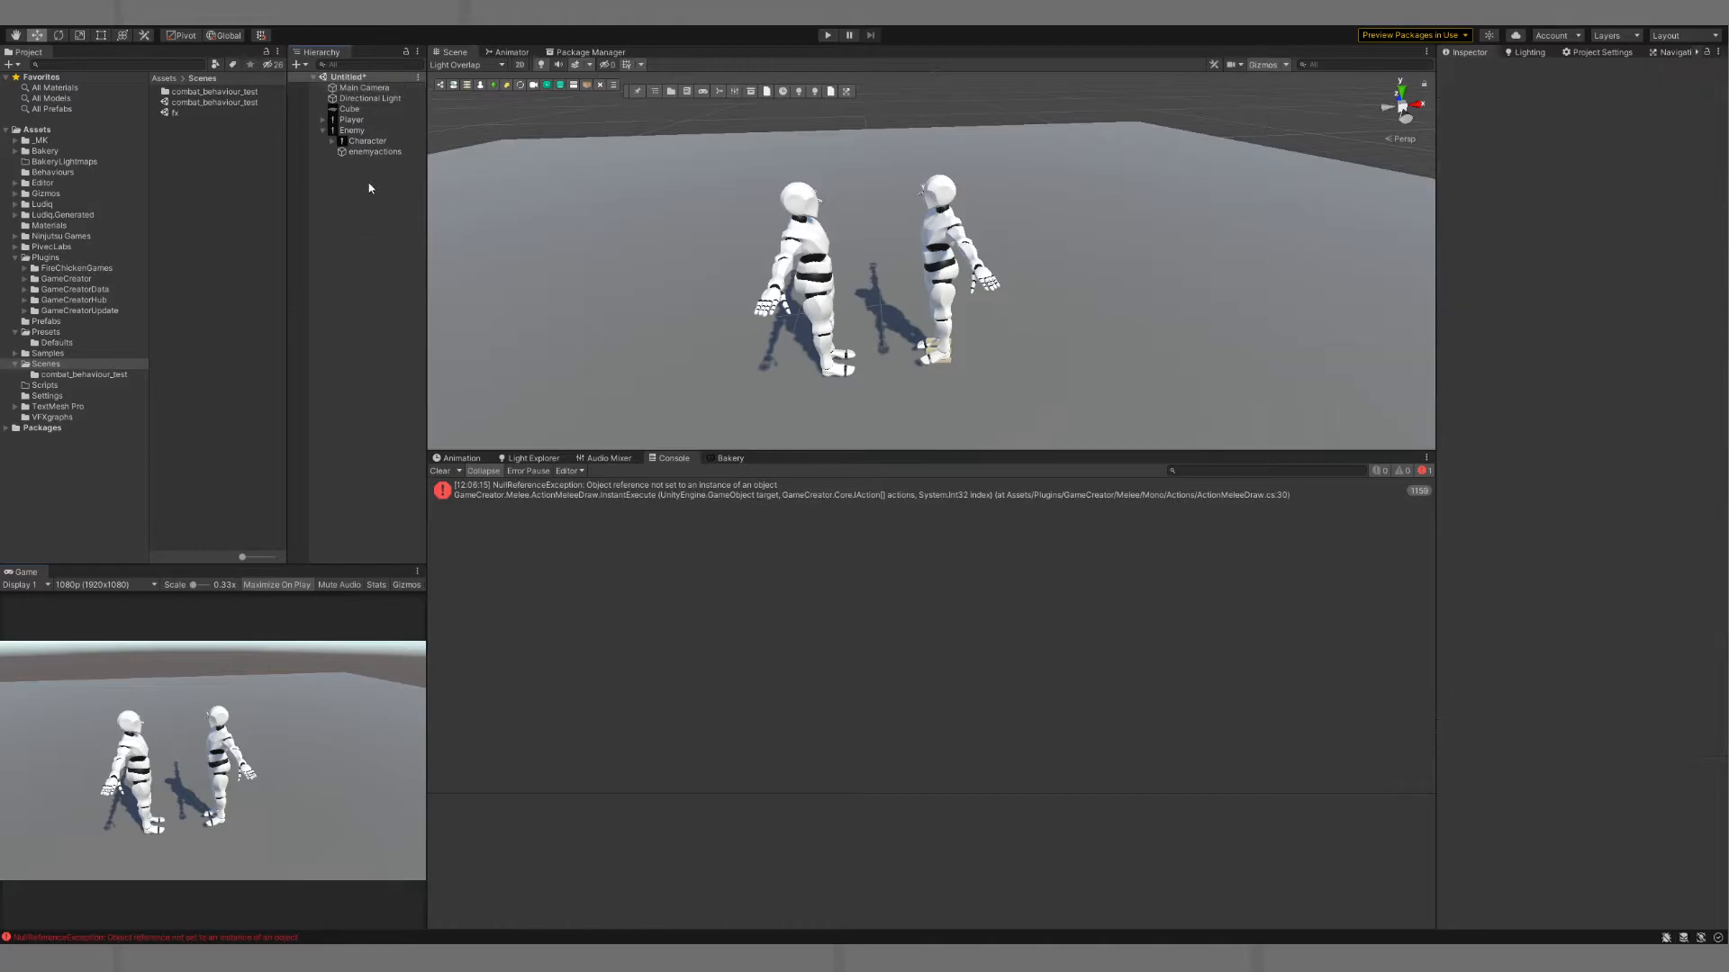
Select Player, add an On Receive Attack Trigger with new Conditions, and open them
click(352, 119)
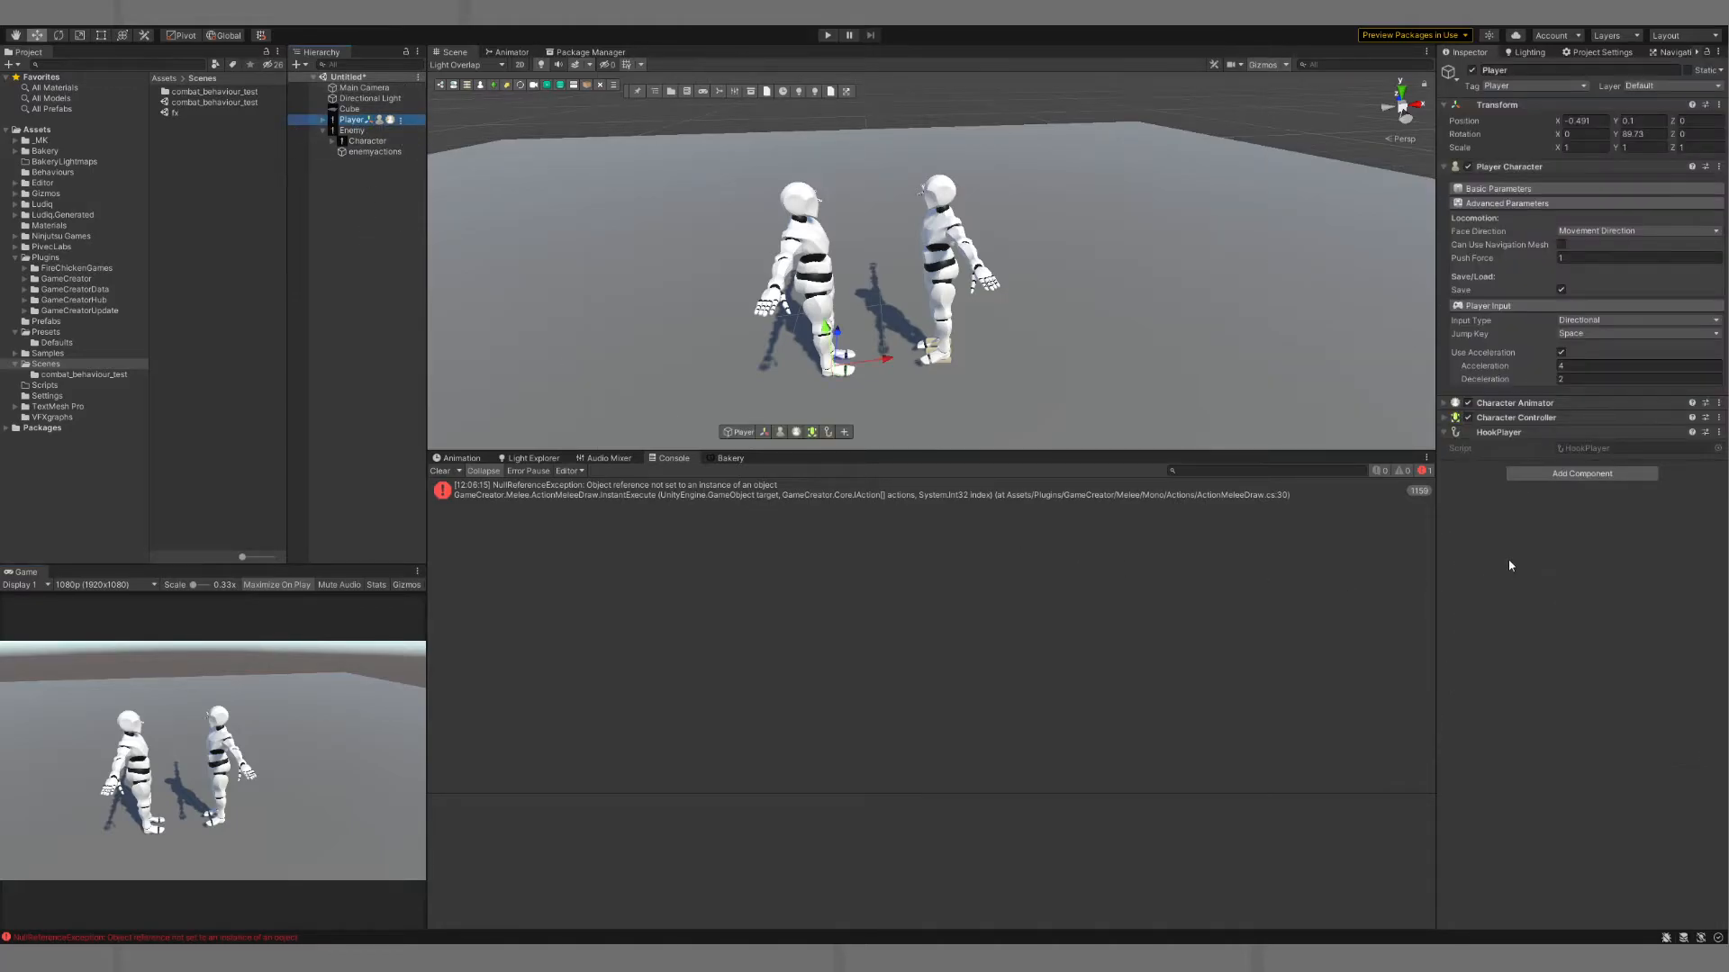
mouse_move(1531, 497)
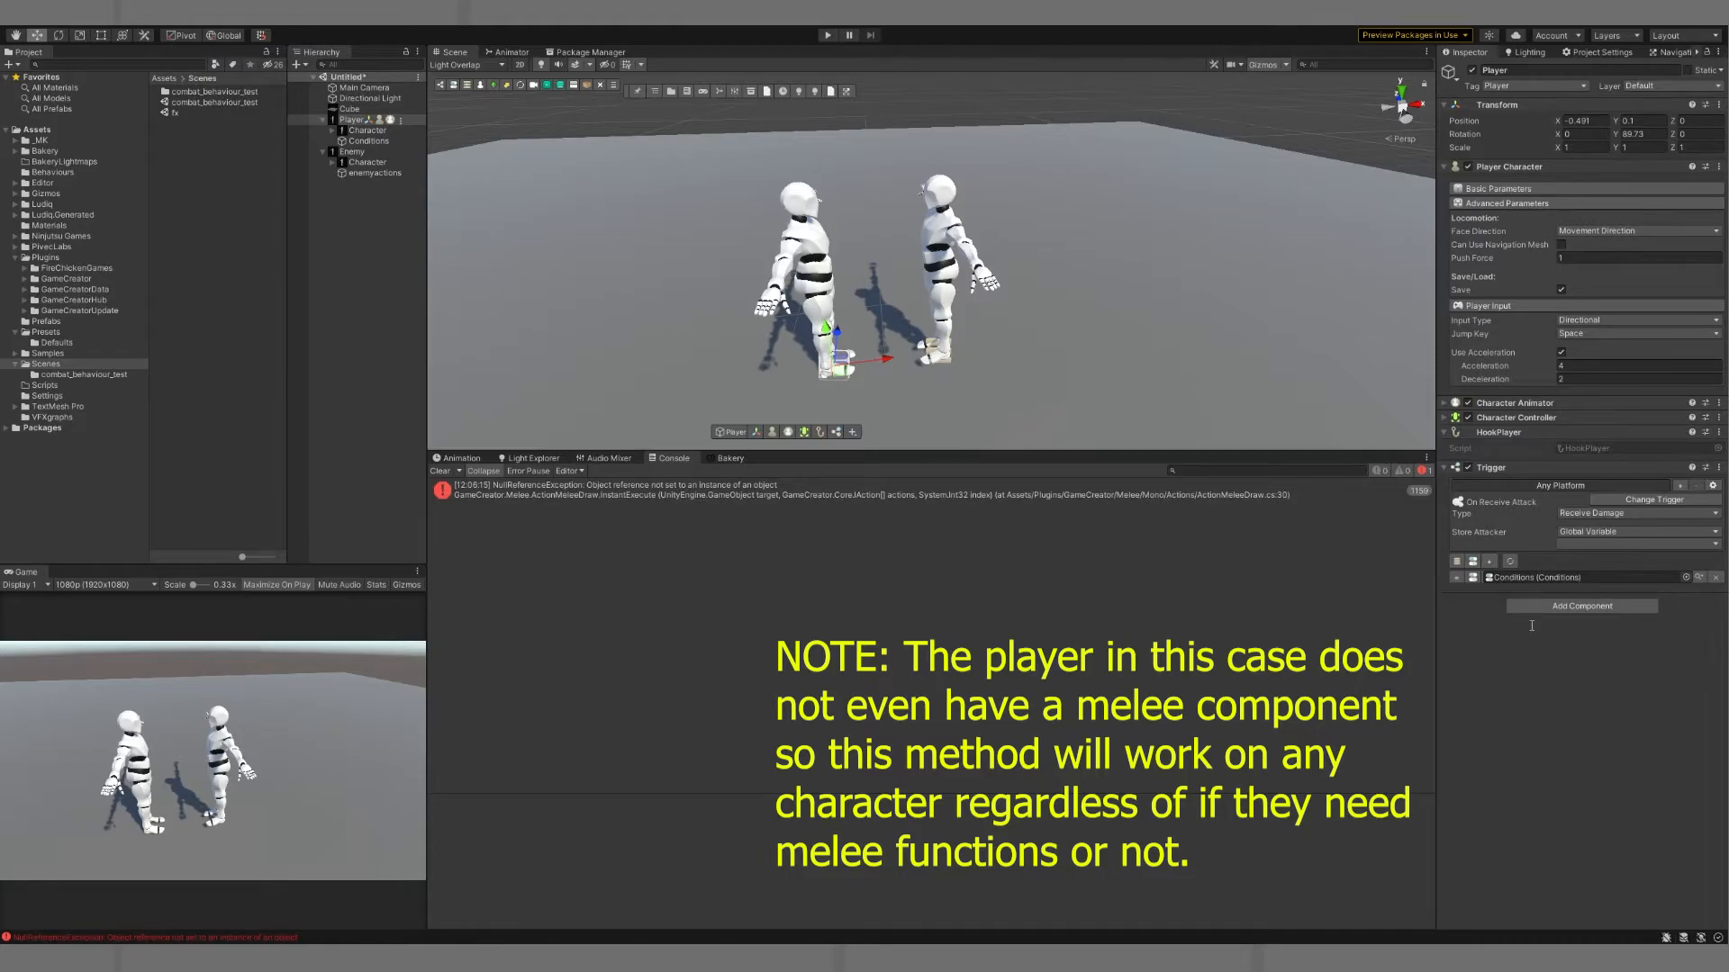
click(1443, 578)
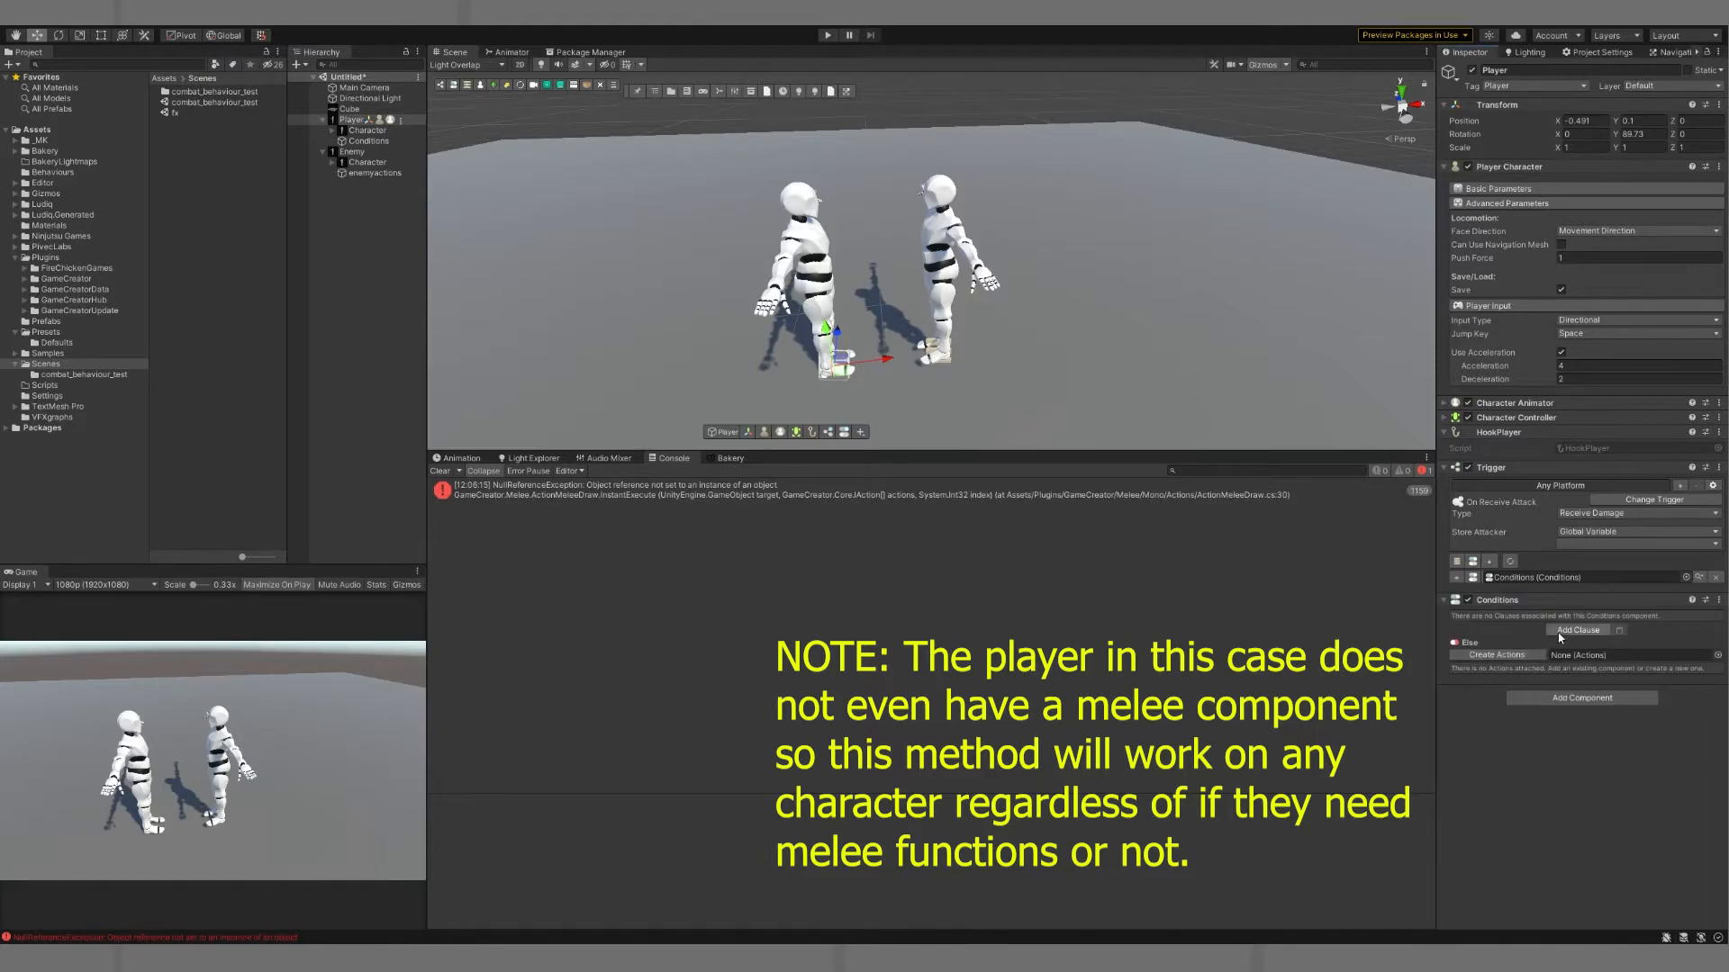
Add a clause with a Player Is Armed condition set to Is Unarmed
click(1577, 629)
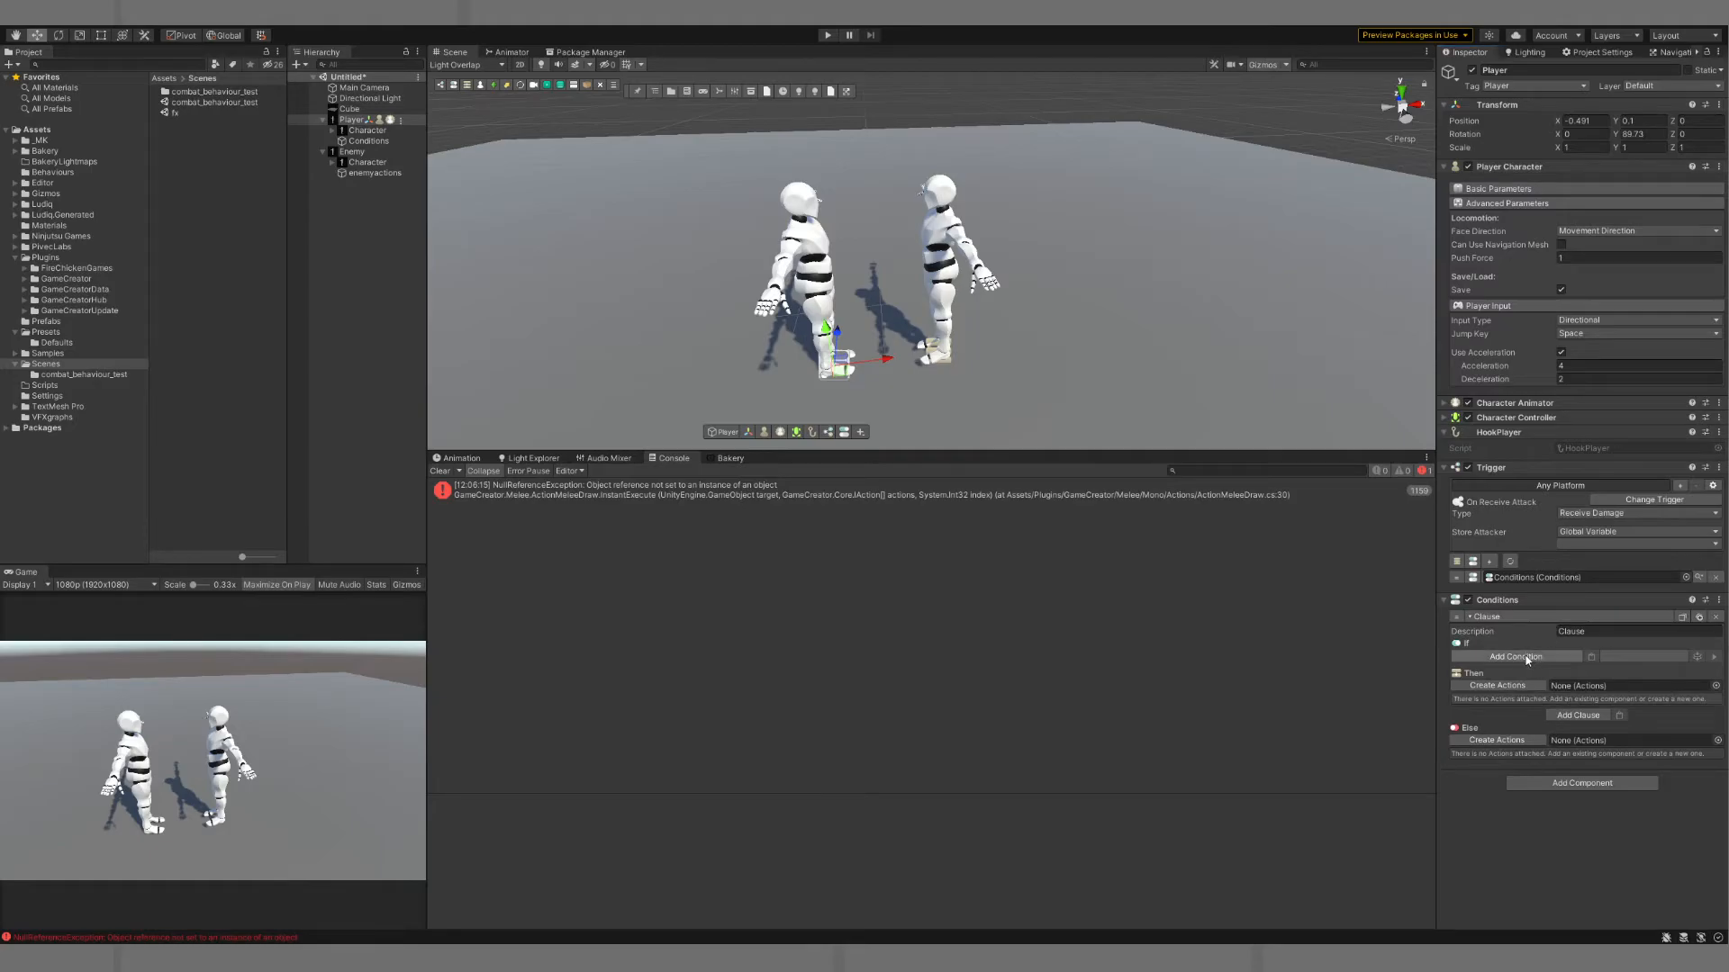
click(1516, 657)
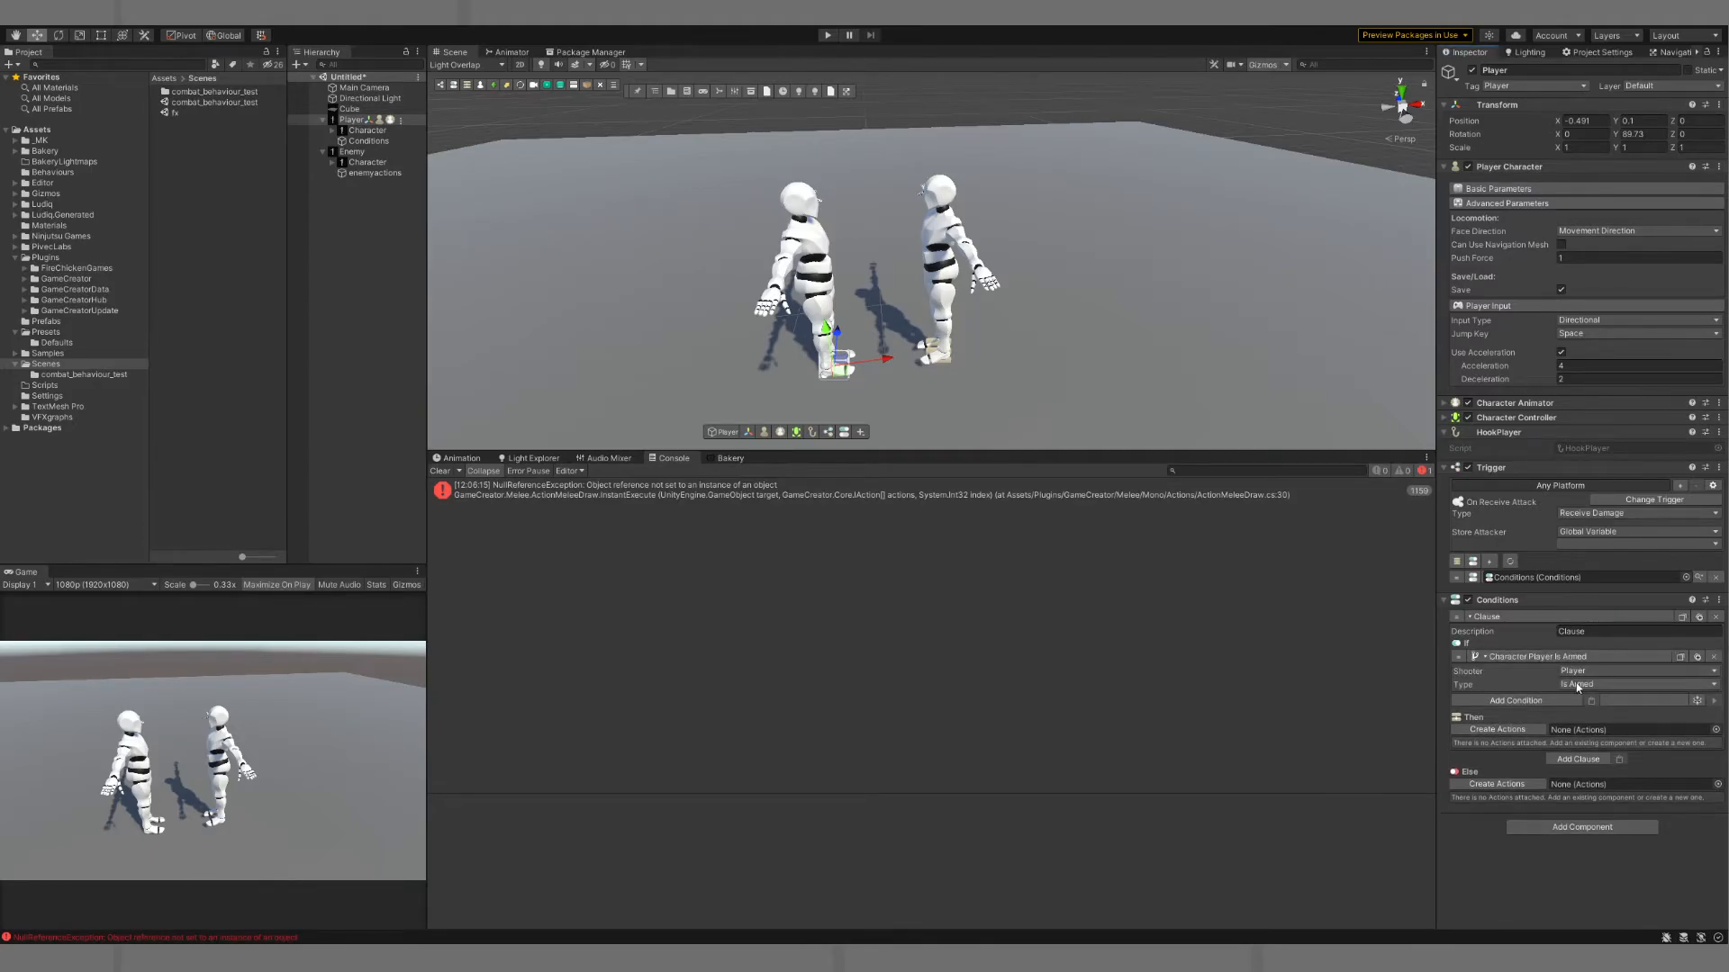
click(1632, 684)
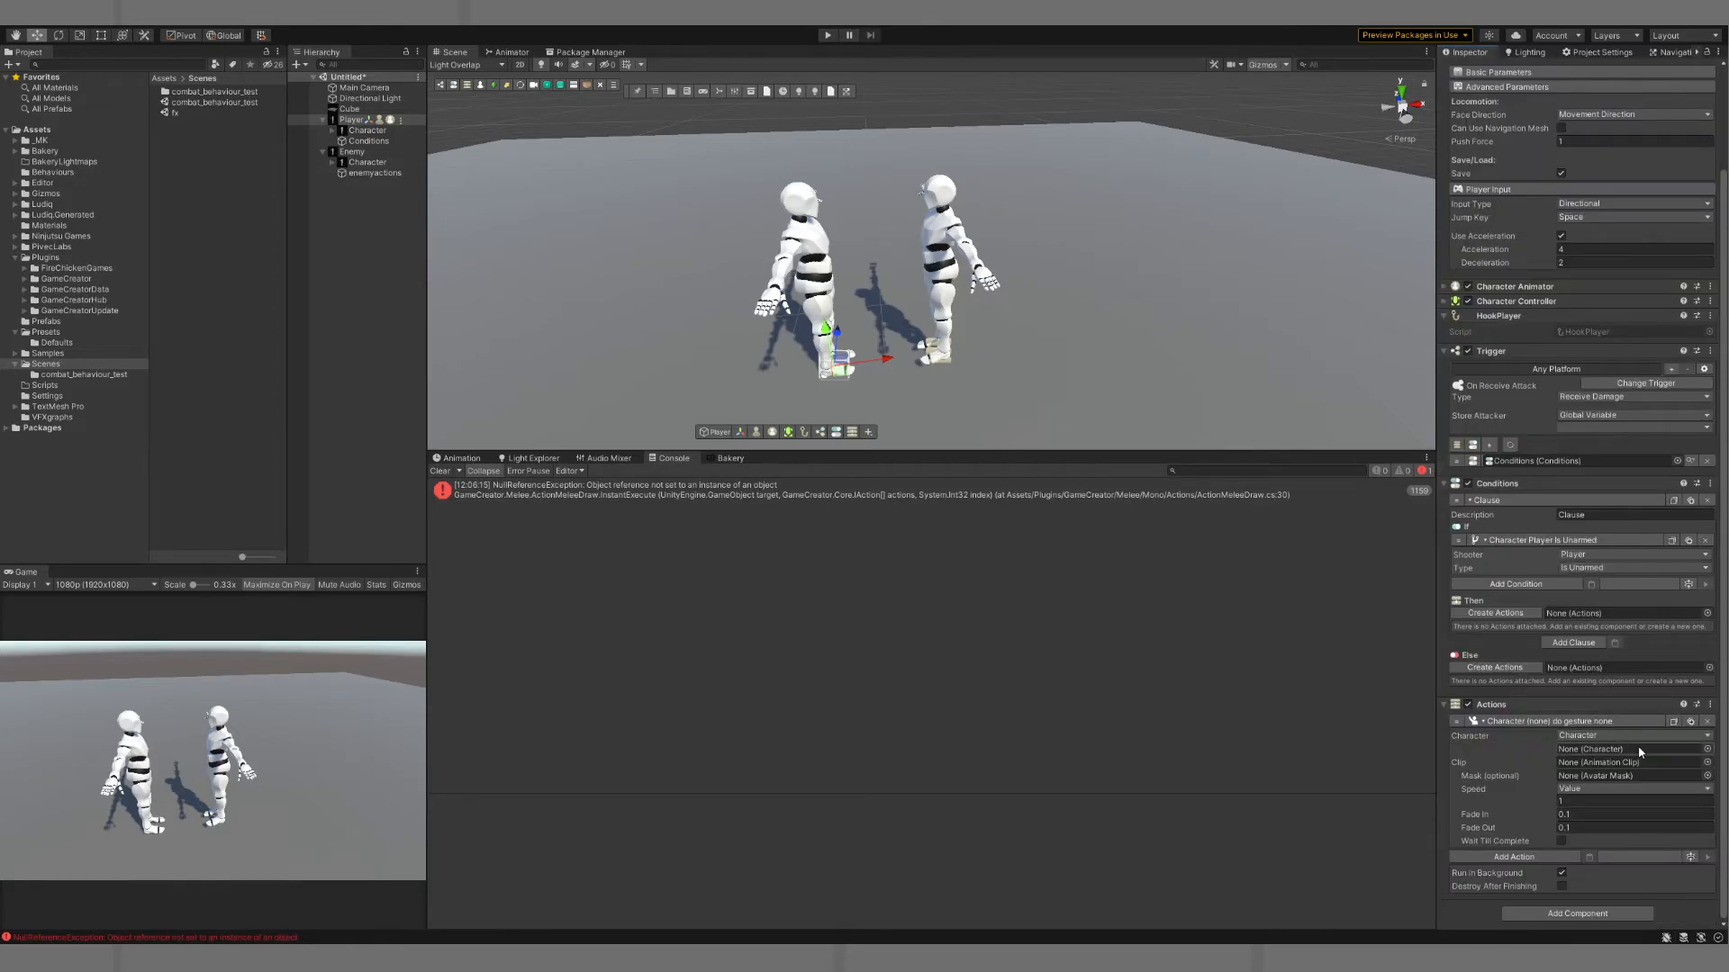
Set the Do Gesture action's Character to Player with clip Character@frontHit1
click(1632, 750)
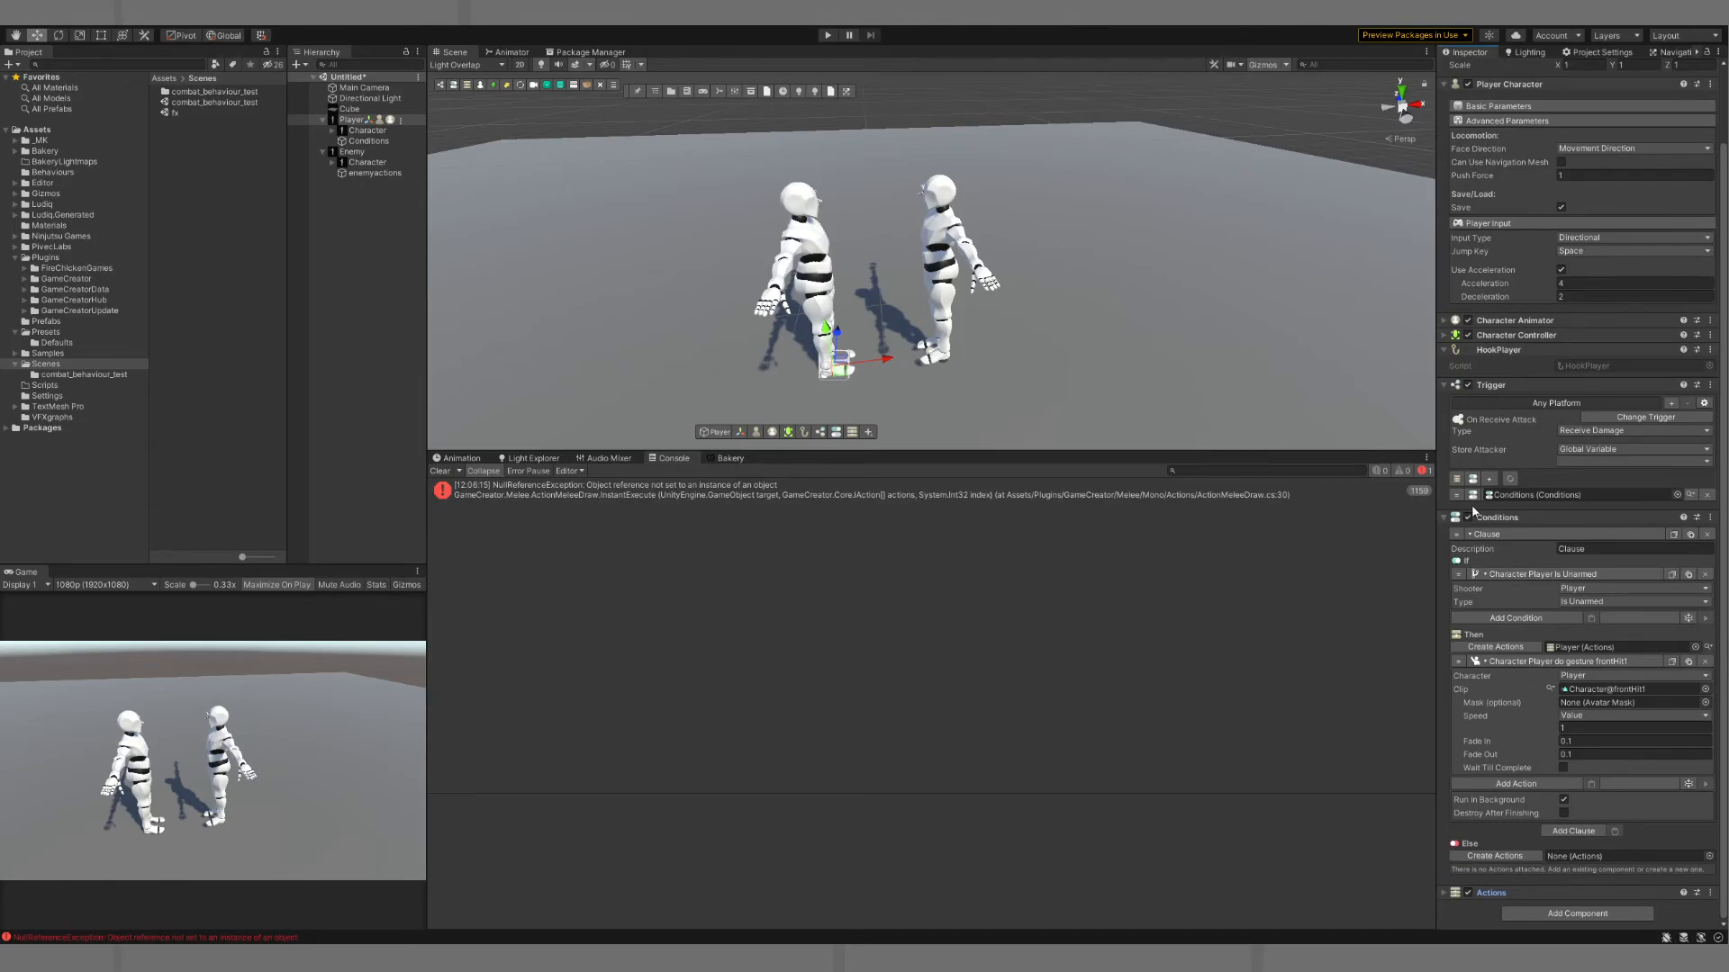
Select the Conditions child object and rename it to Player
click(1538, 495)
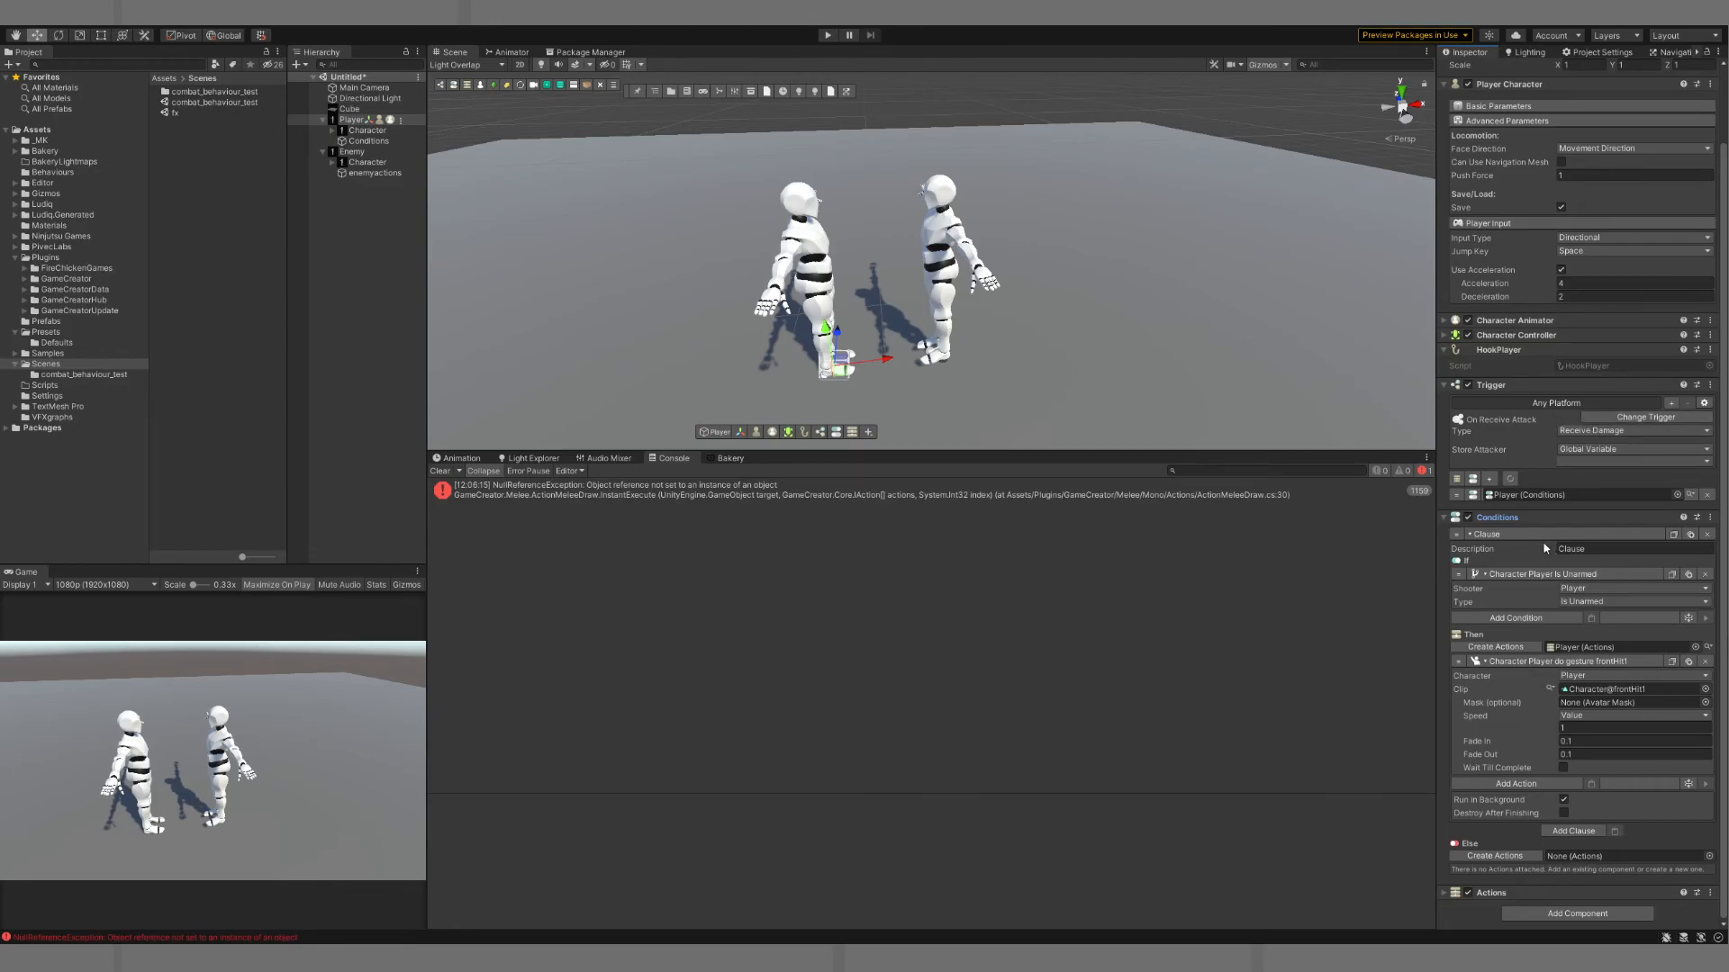
mouse_move(1610, 647)
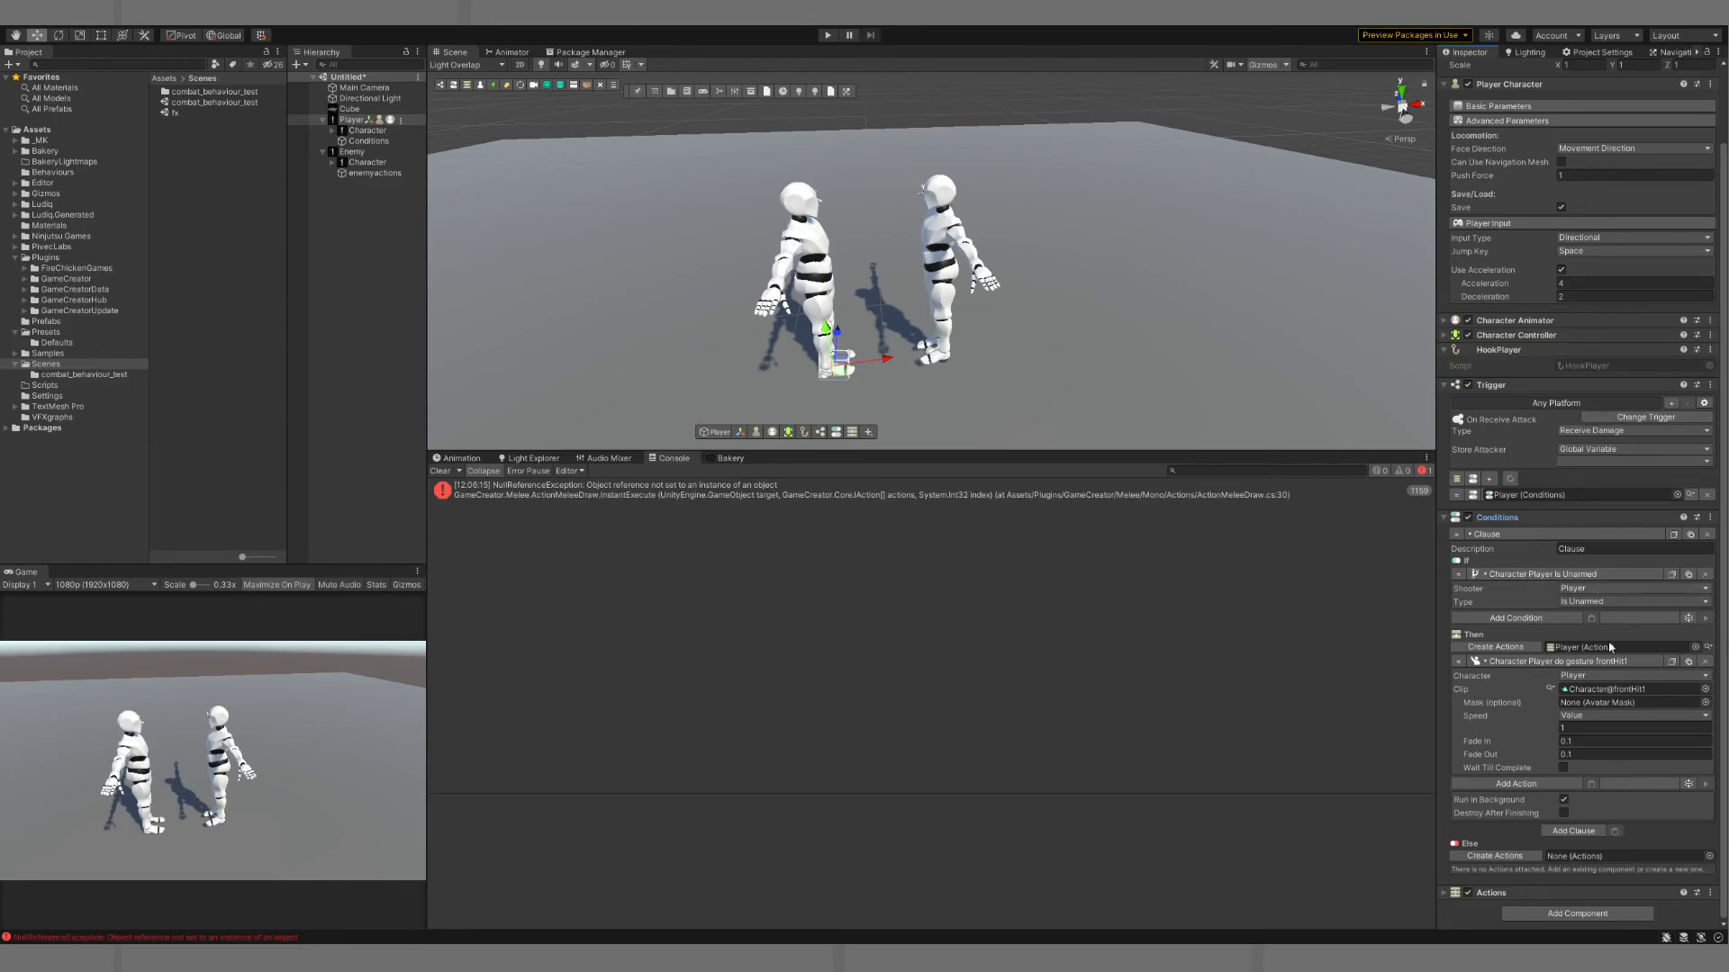